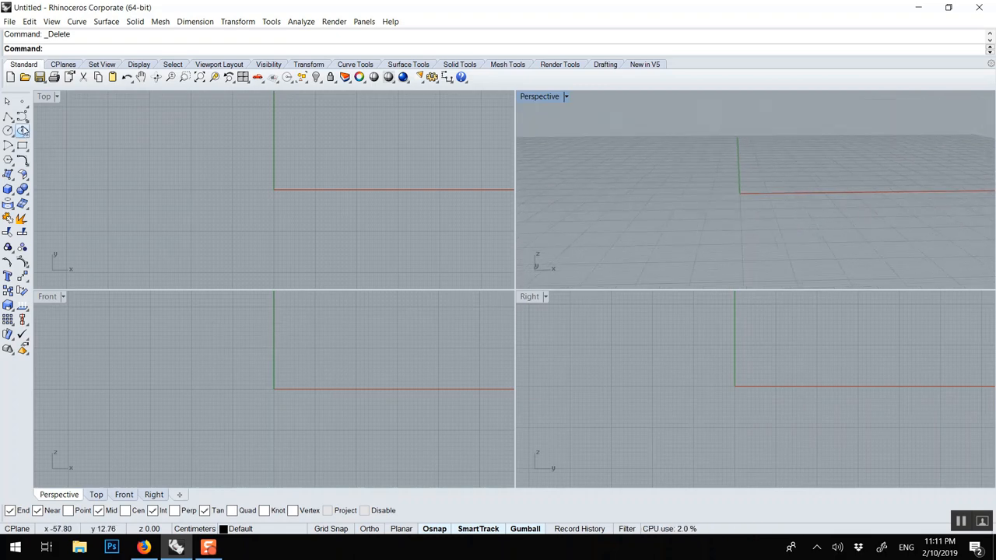
Draw a circle centred at 0 in the Front viewport, clicking to set its radius.
left_click(8, 130)
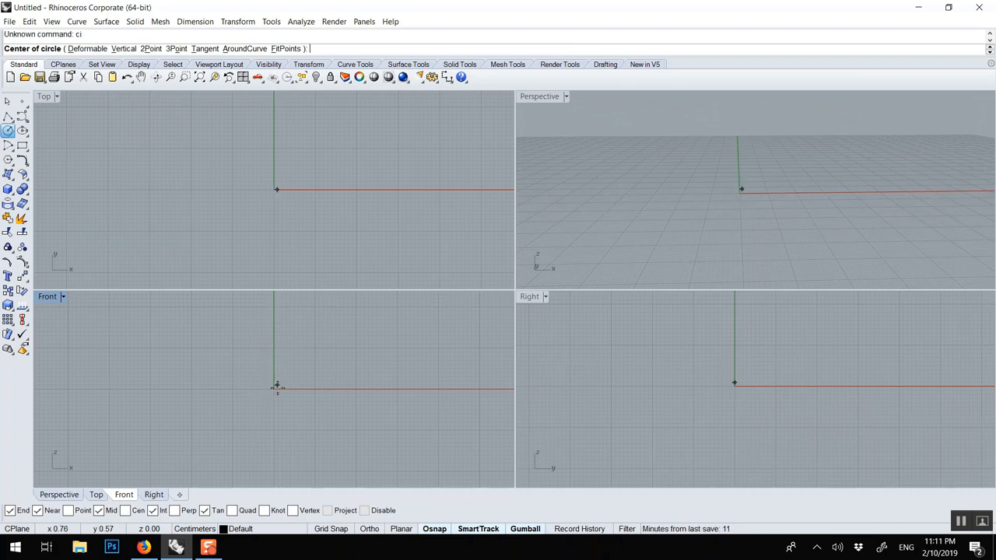
type("0")
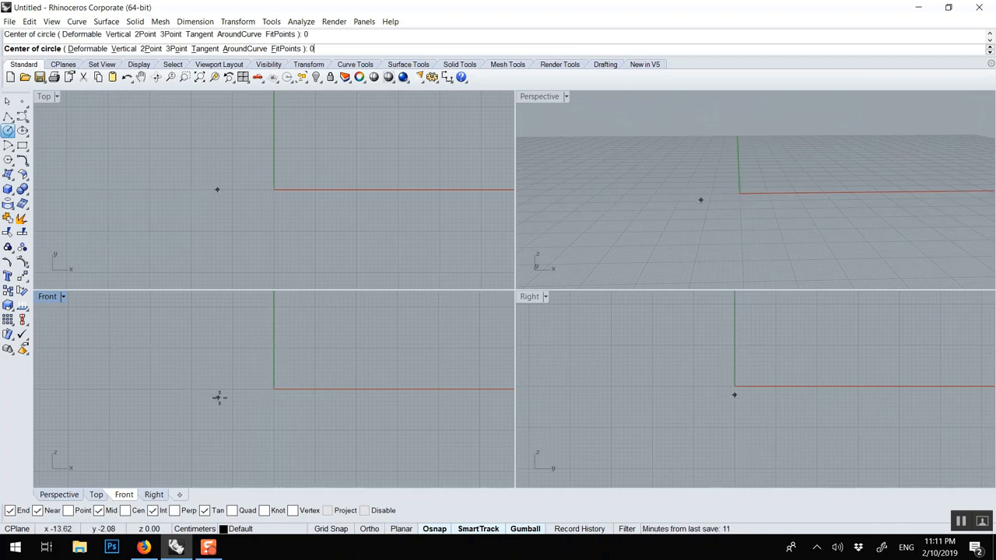
left_click(274, 389)
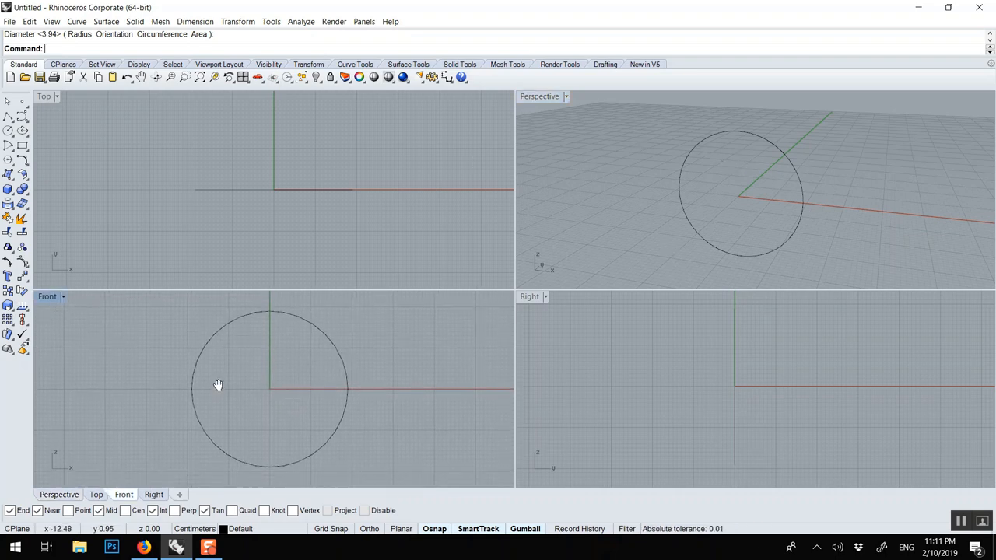
mouse_move(111, 231)
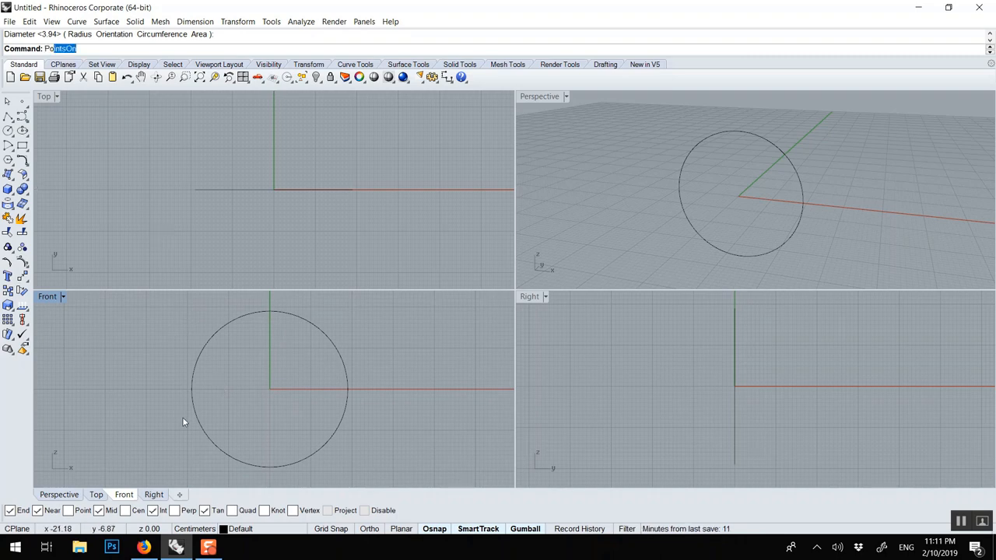
Start a five-sided Polygon to place at the circle's top point.
type("Poly")
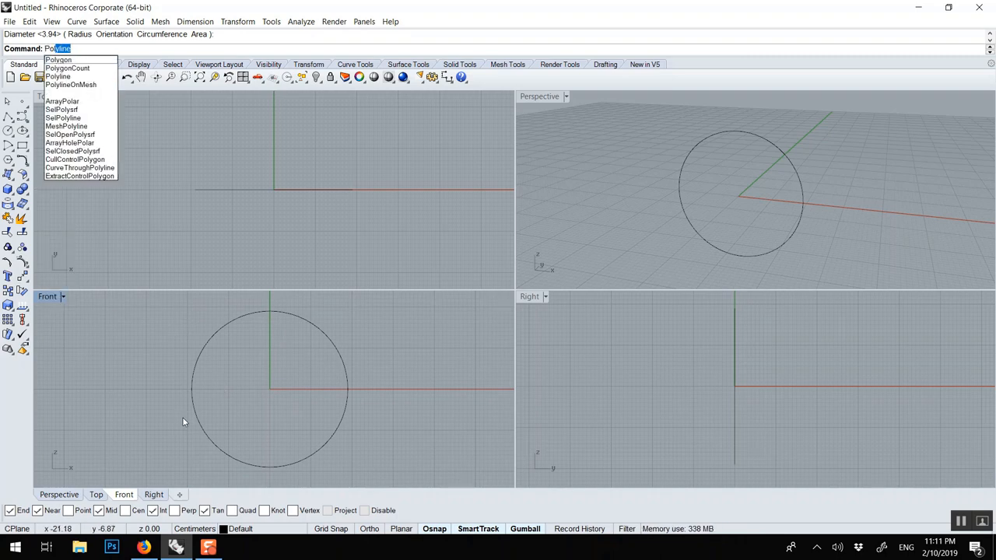
left_click(58, 60)
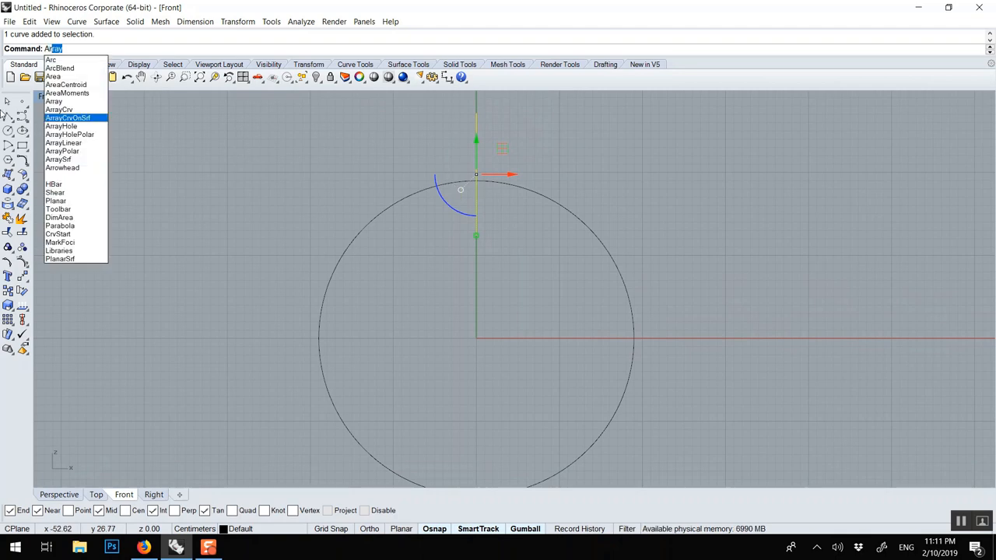
mouse_move(61, 126)
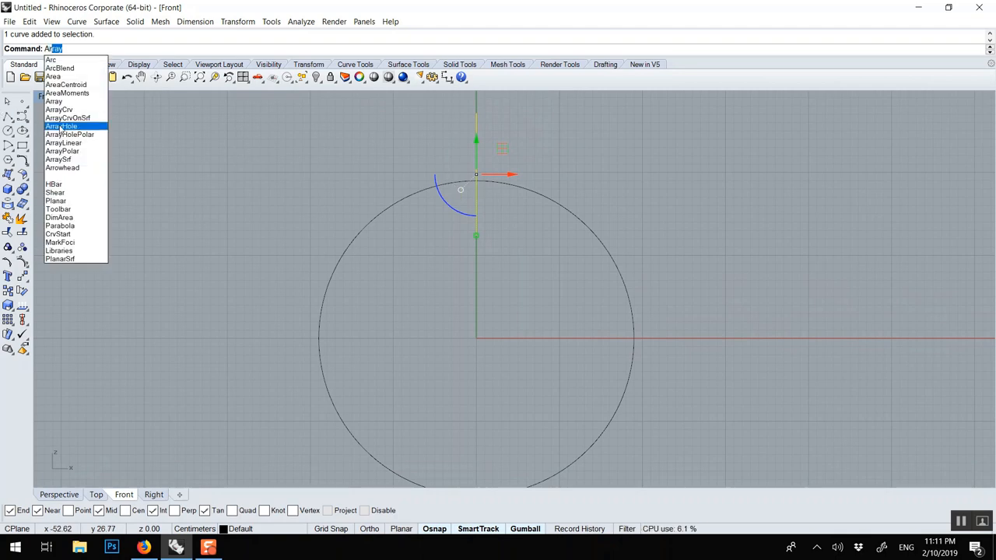
mouse_move(62, 151)
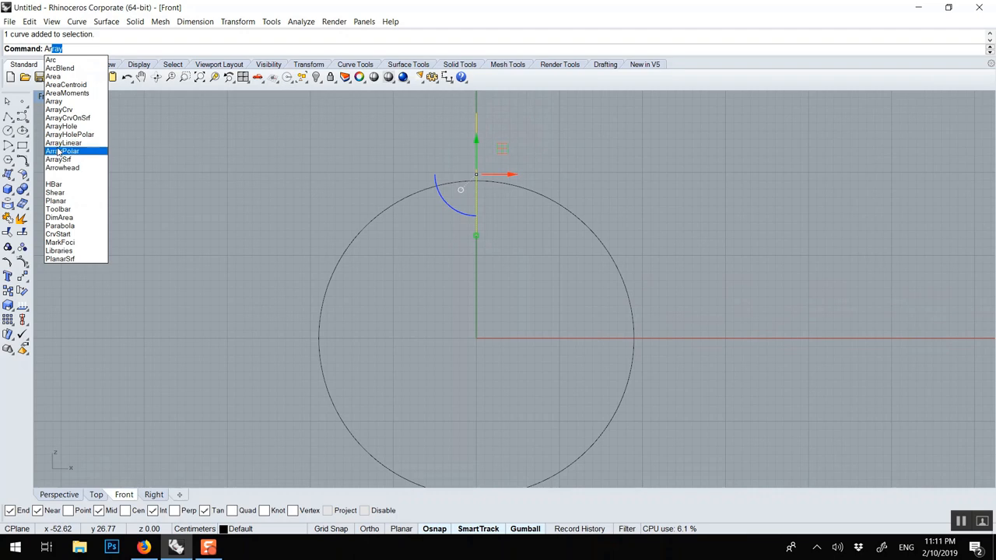
mouse_move(63, 143)
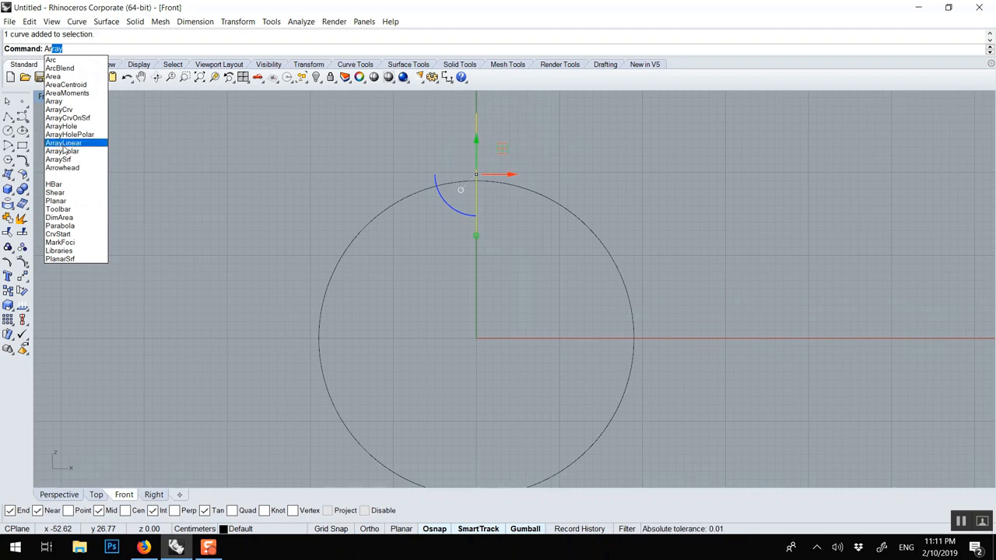
Polar-array the pentagon about centre 0 with 8 items over 360 degrees.
left_click(62, 151)
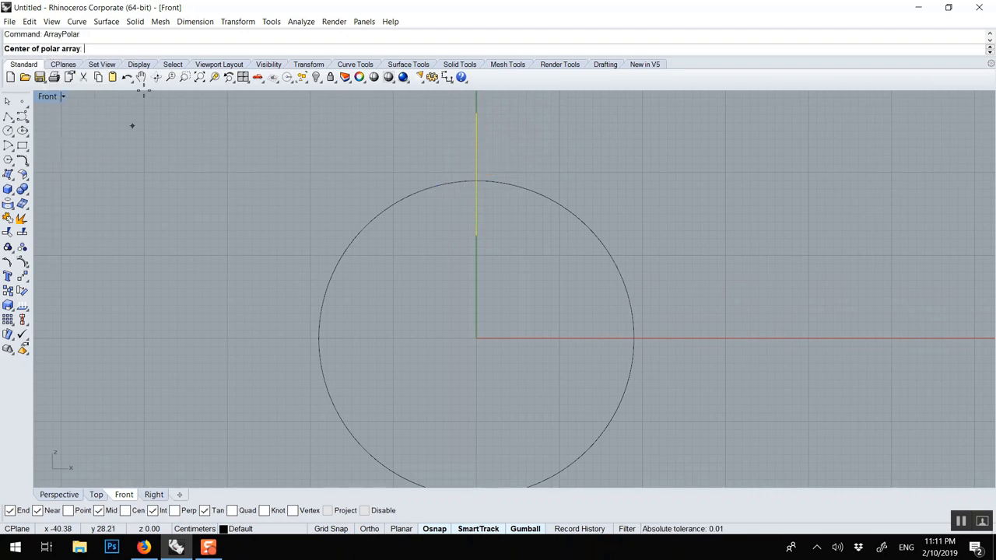
type("0")
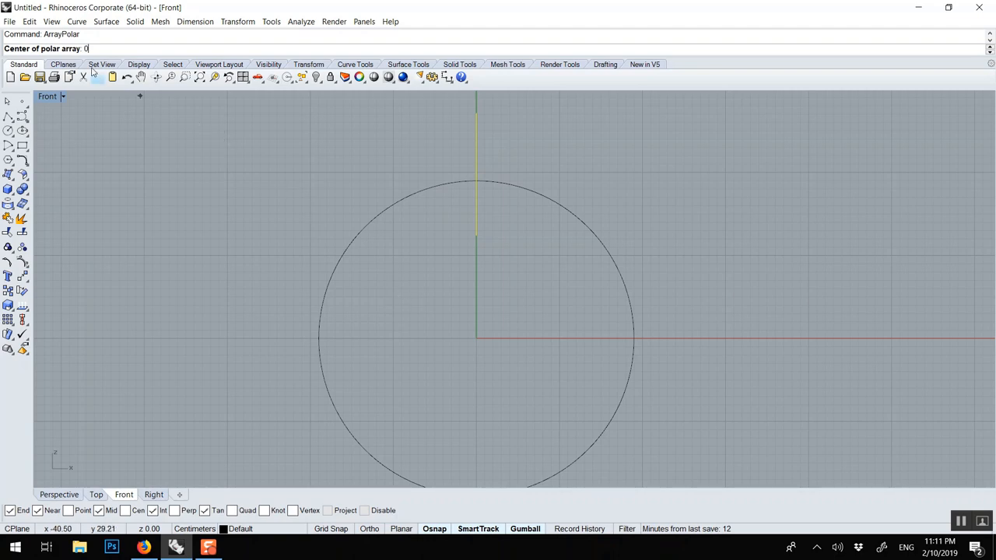
left_click(476, 338)
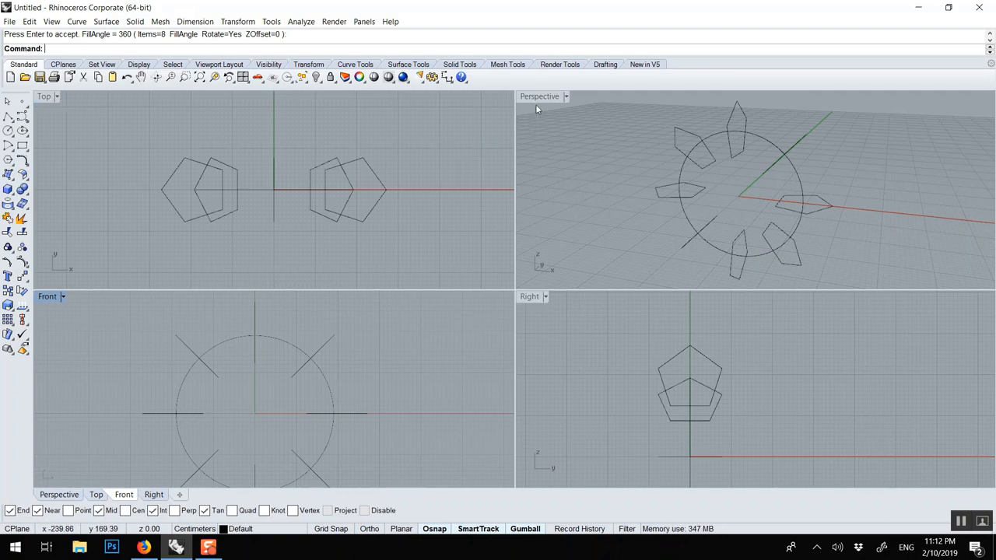
Maximize and orbit the Perspective view, then delete the guide circle.
double_click(538, 95)
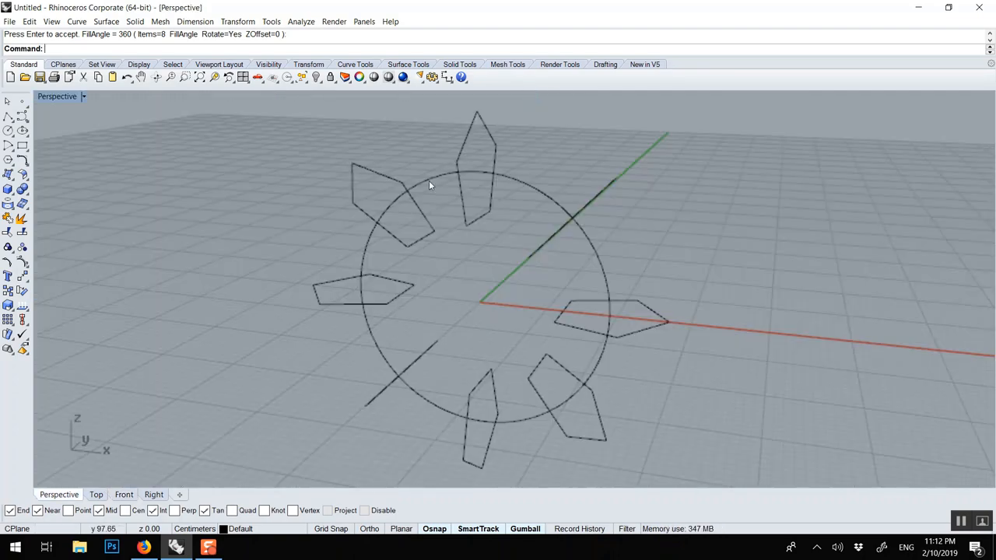
left_click_drag(428, 185, 522, 178)
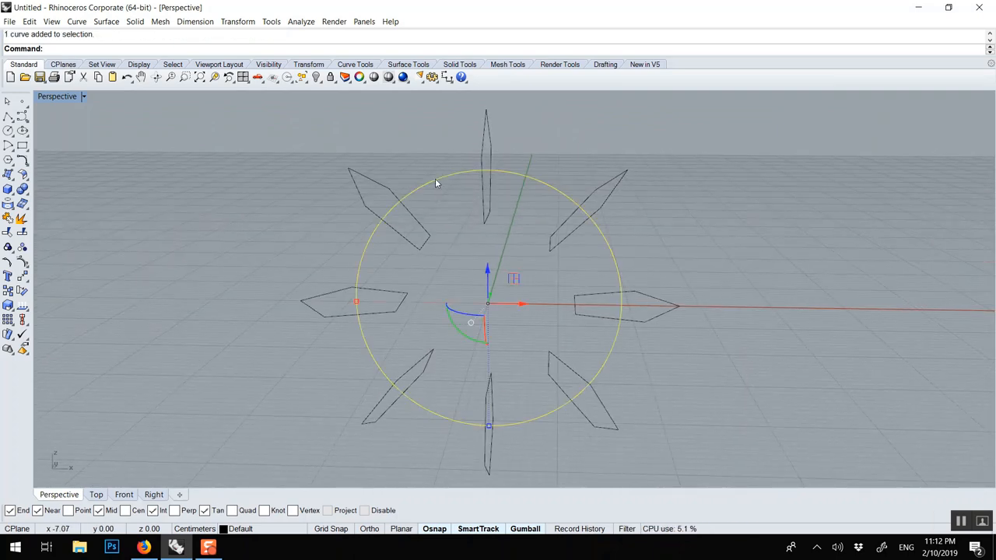
key("Delete")
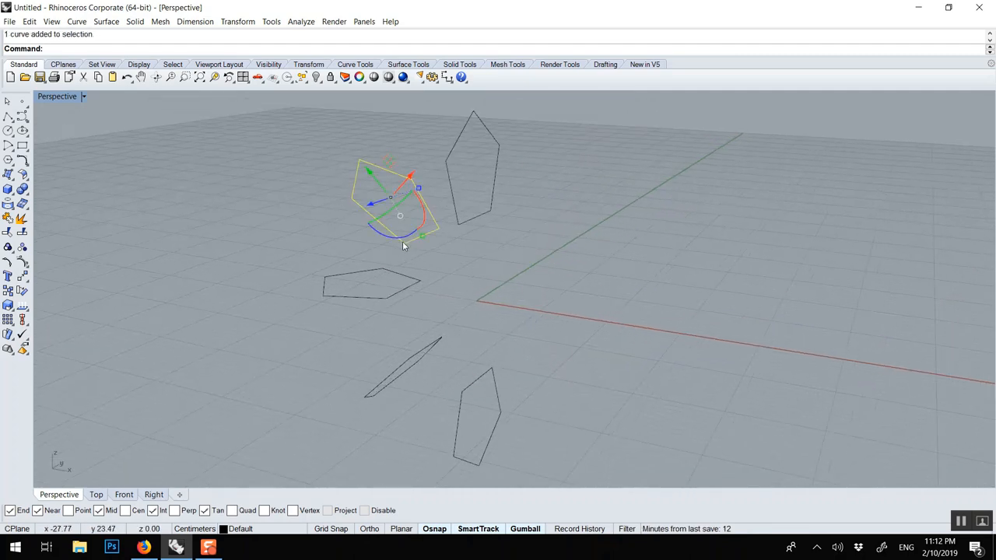
mouse_move(419, 192)
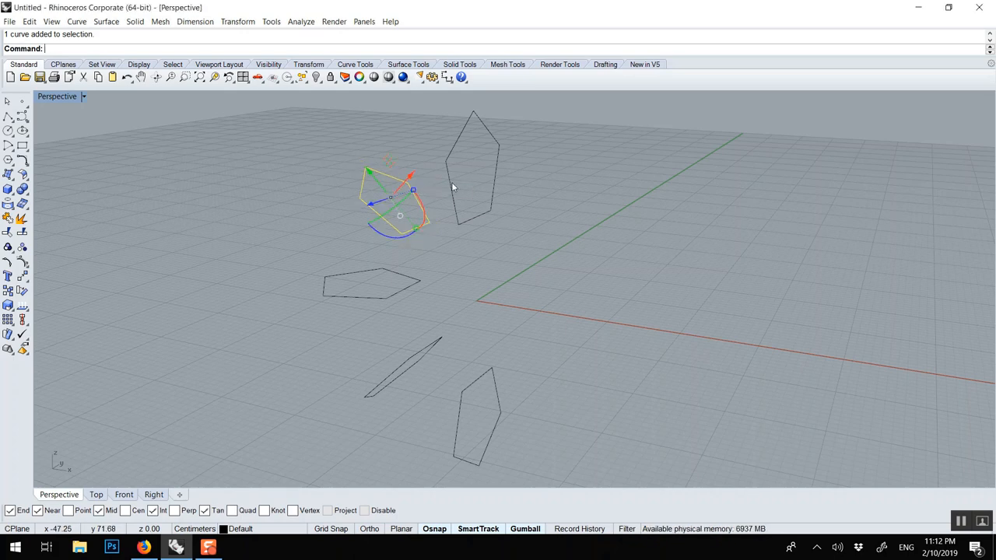
Transform a pentagon with the Gumball, undo it, orbit below, and select another section.
left_click_drag(399, 198, 377, 282)
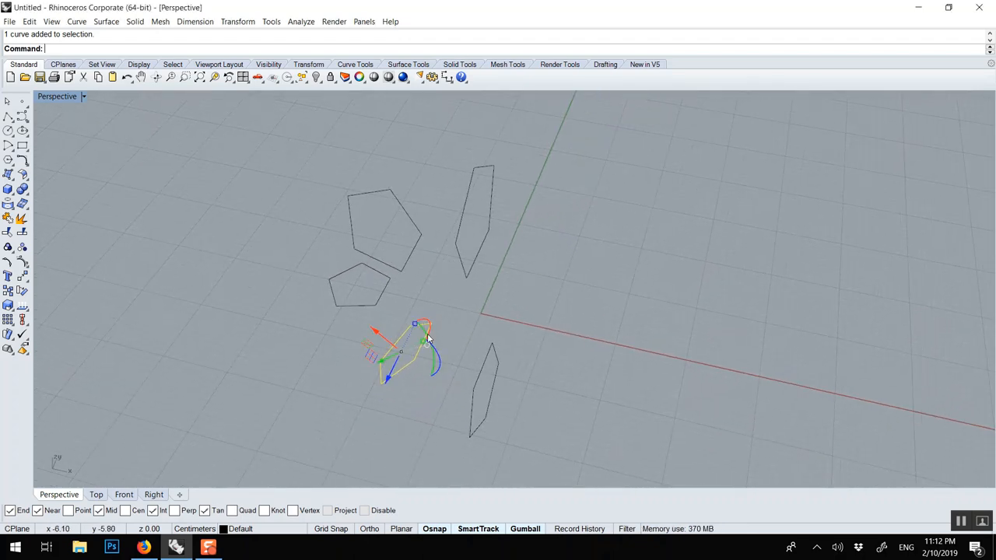
key("ctrl+z")
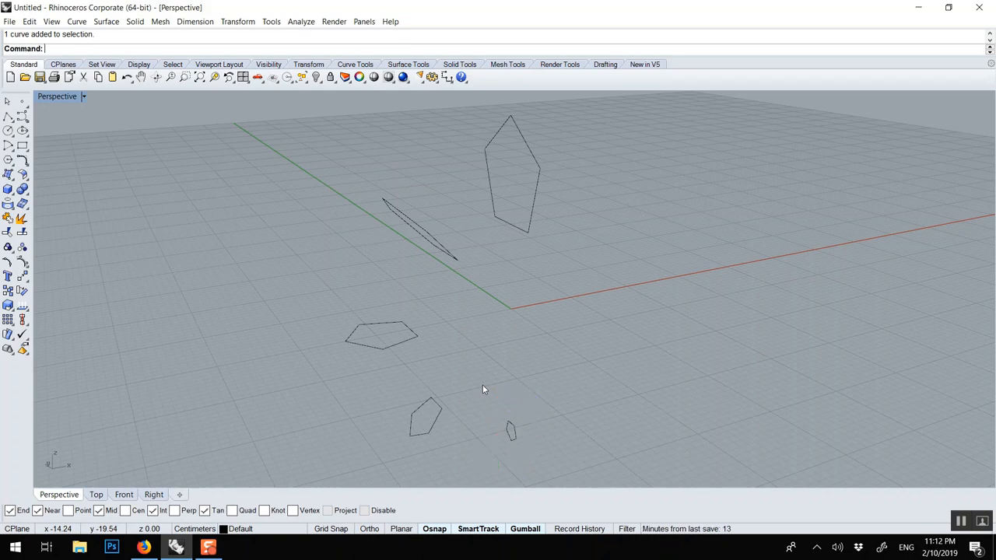
left_click_drag(482, 389, 391, 351)
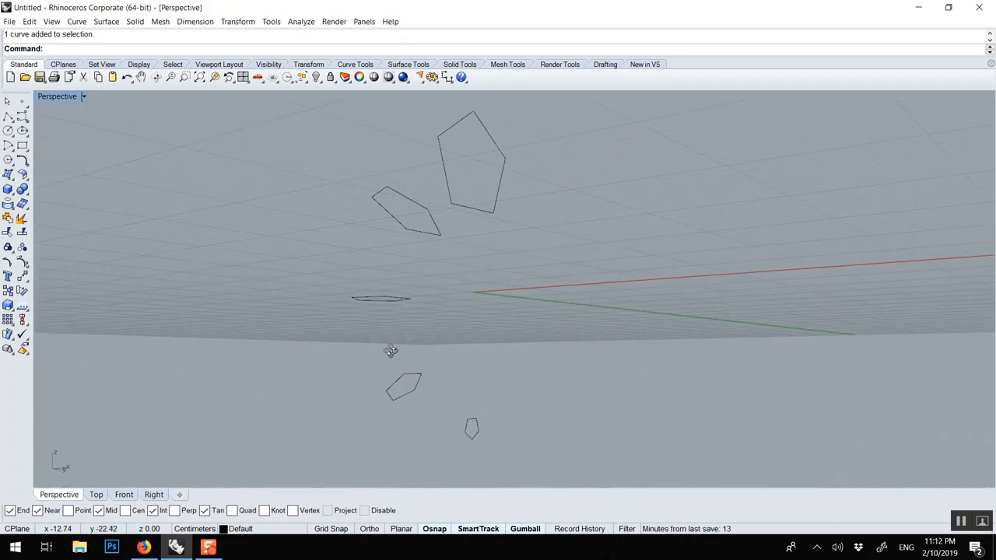
left_click_drag(389, 350, 459, 304)
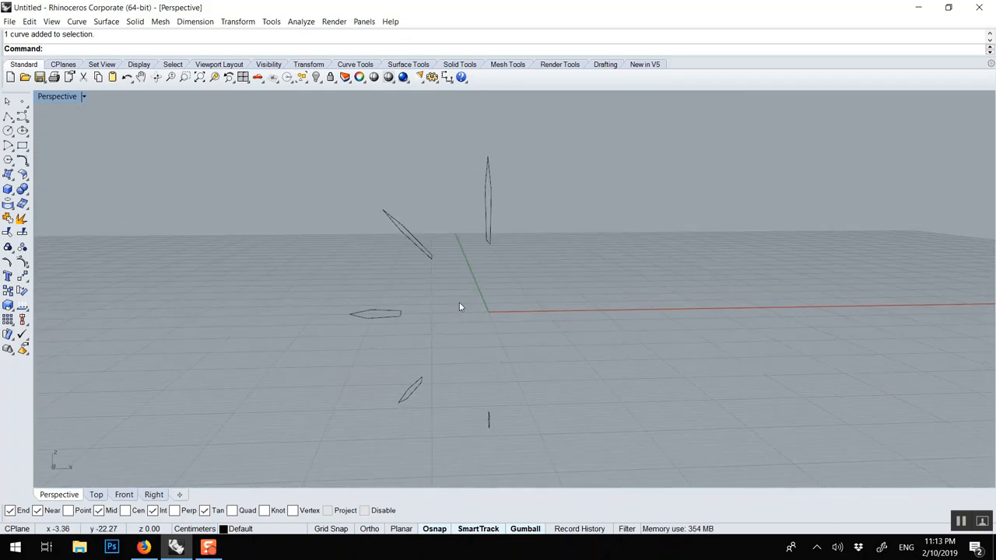
left_click(377, 314)
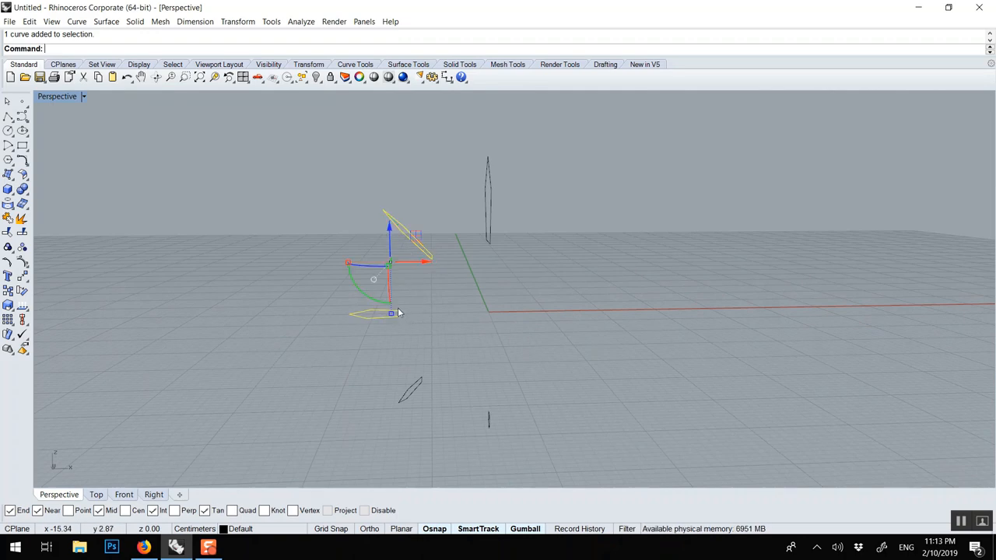
Run Mirror to copy the twisted sections across the ring centre.
type("Mirror")
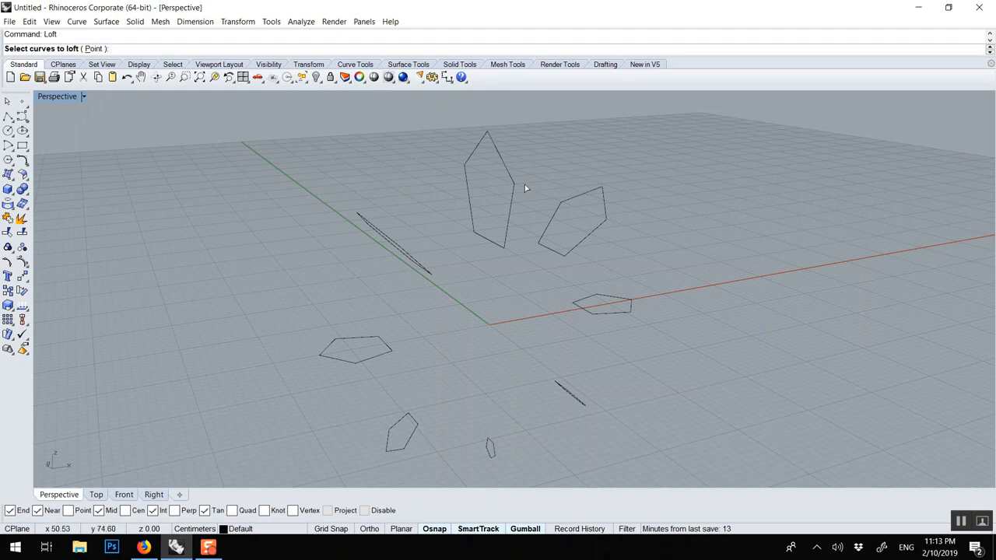
Loft through the pentagon sections in order with Closed loft enabled.
left_click(487, 190)
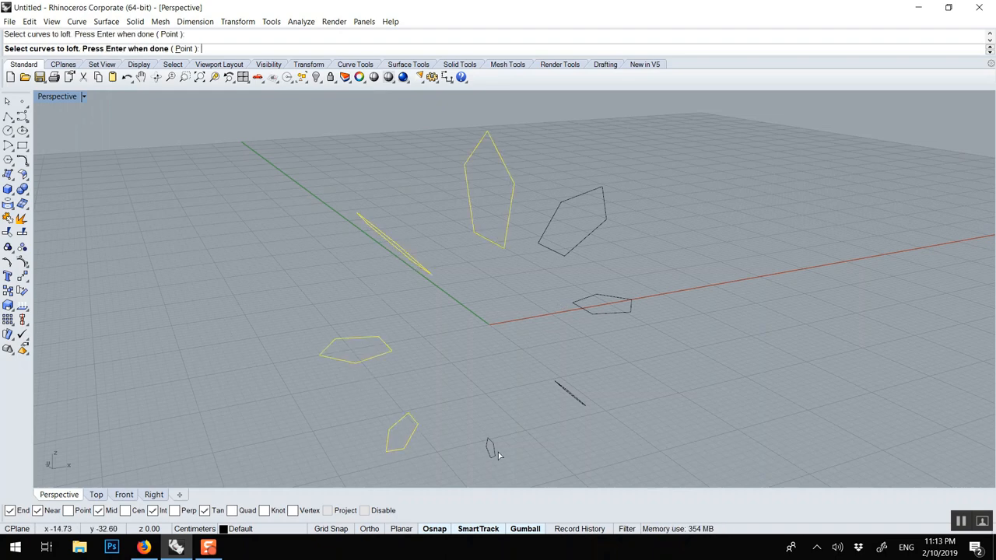
left_click(568, 393)
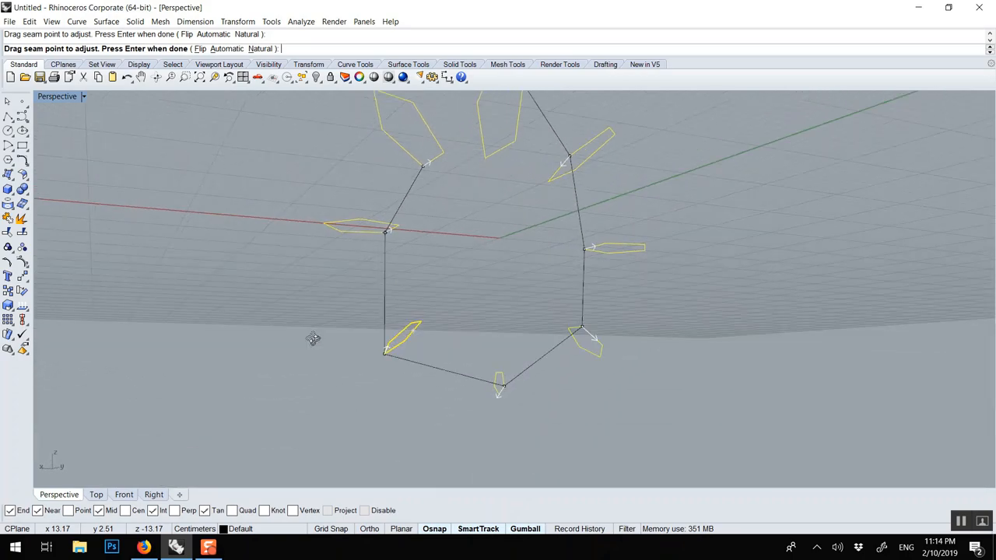
left_click_drag(385, 232, 372, 231)
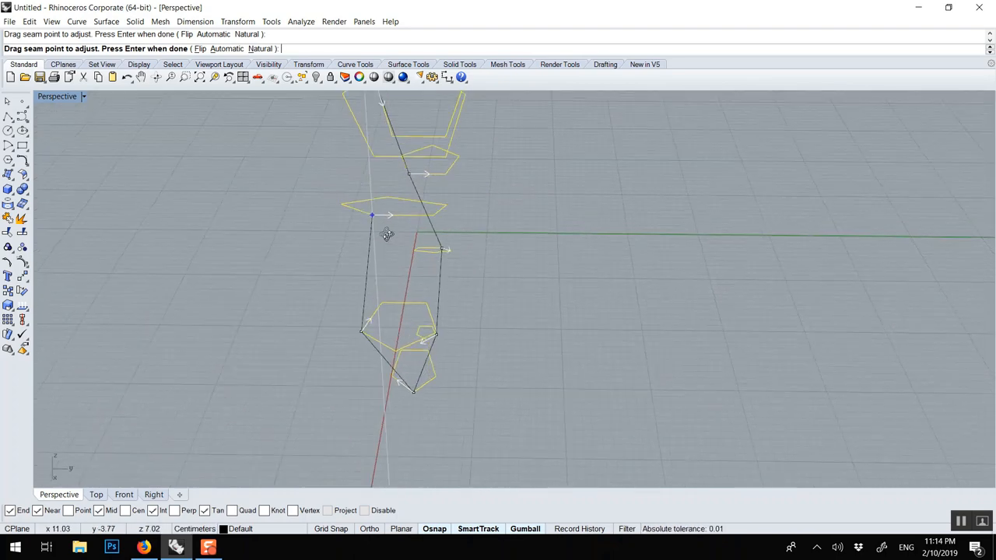
left_click_drag(389, 233, 277, 212)
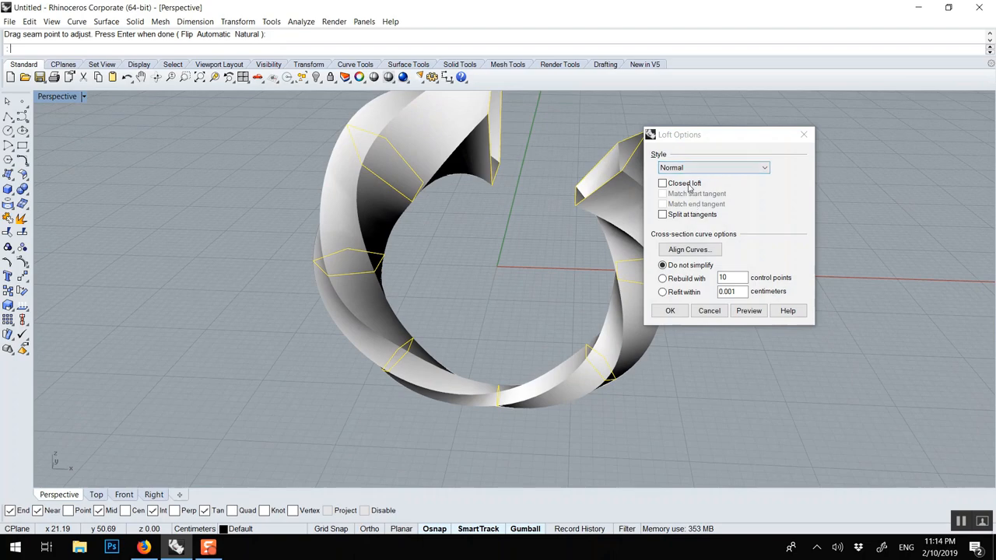
left_click(662, 183)
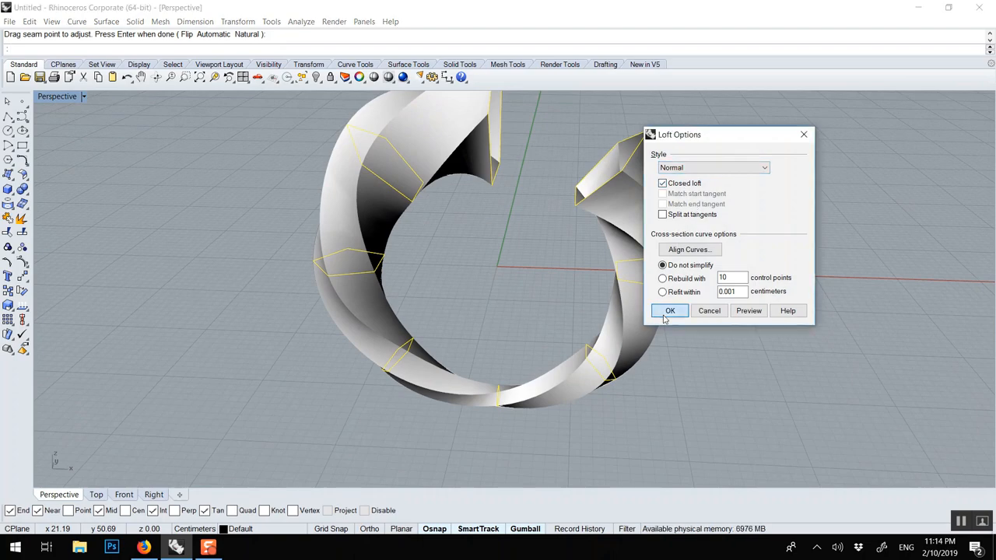
left_click(670, 310)
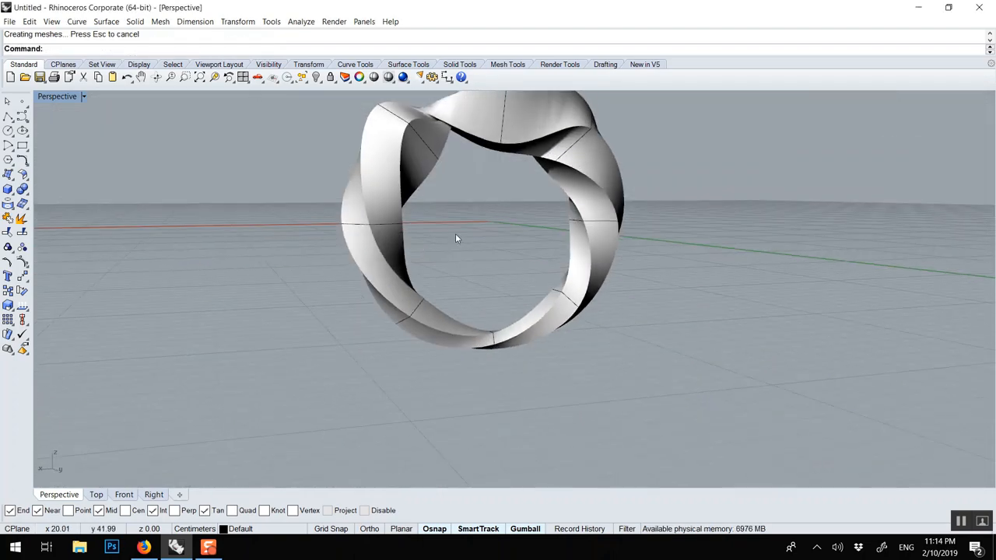
left_click_drag(456, 238, 509, 198)
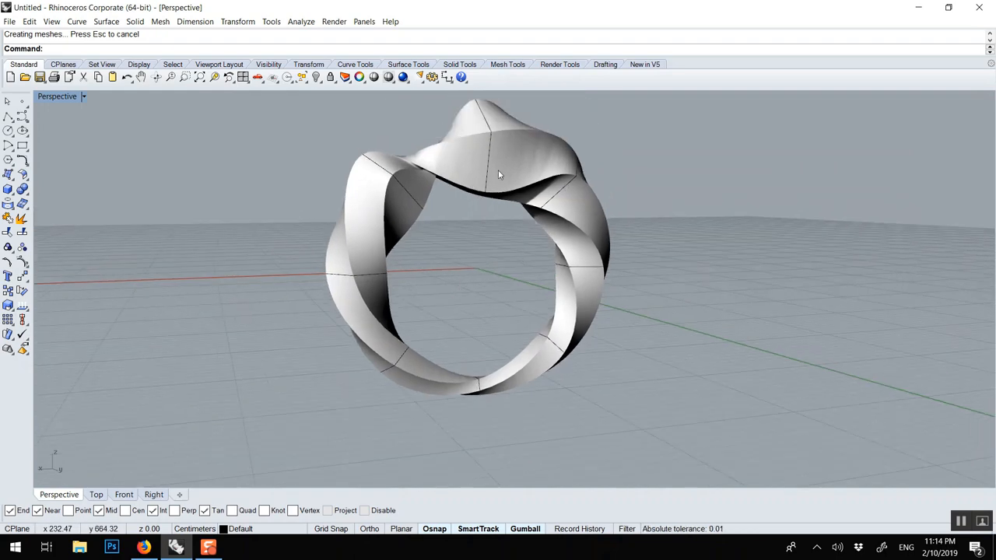
left_click_drag(498, 171, 436, 172)
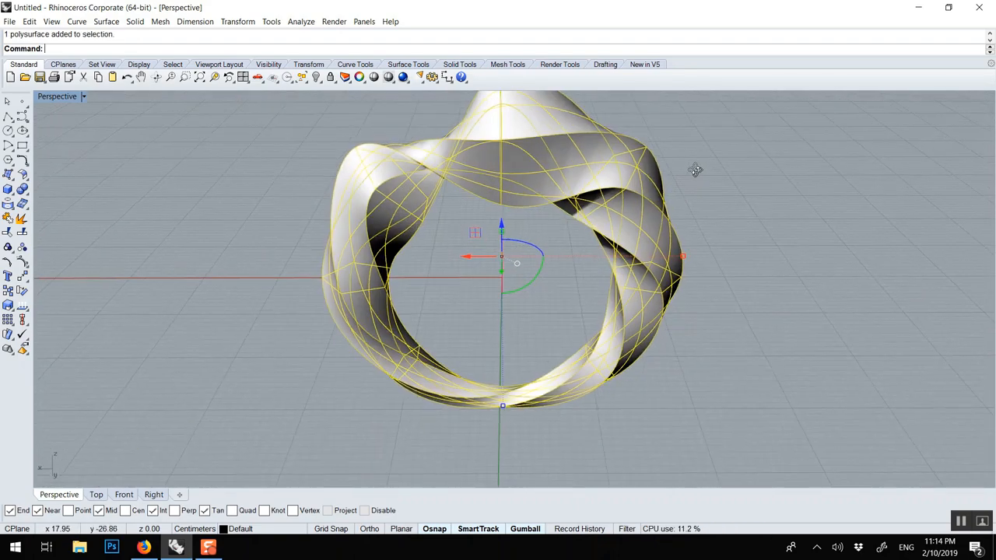
left_click_drag(692, 171, 630, 124)
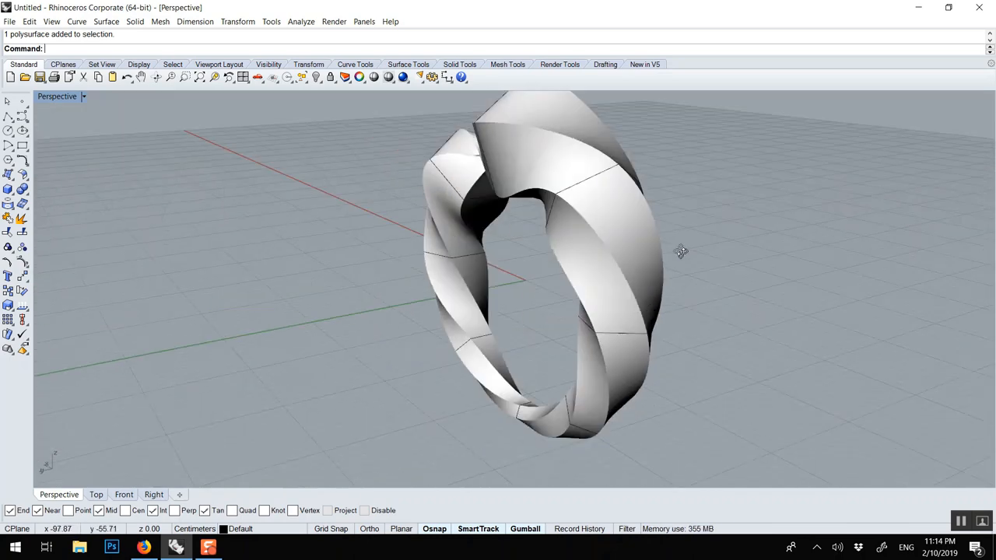
left_click_drag(681, 251, 724, 236)
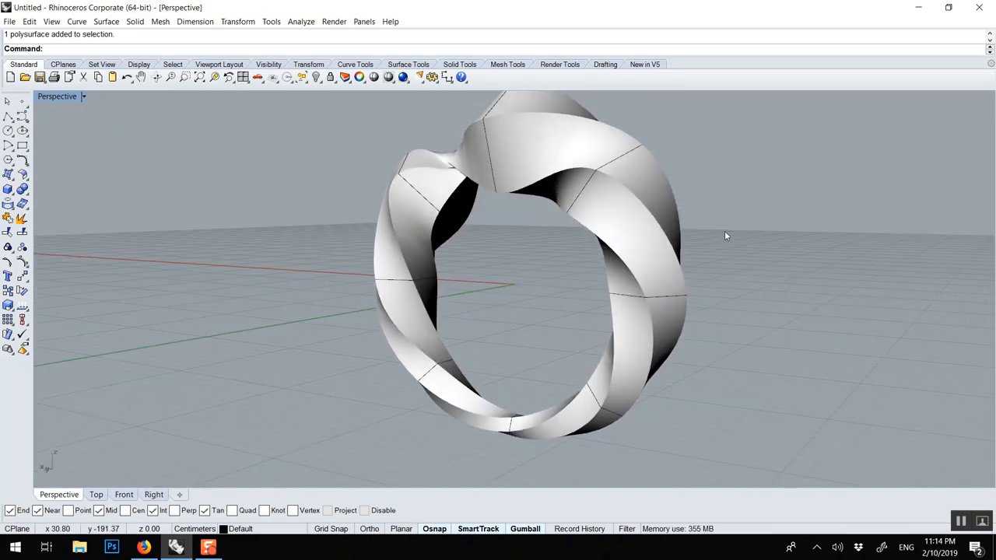